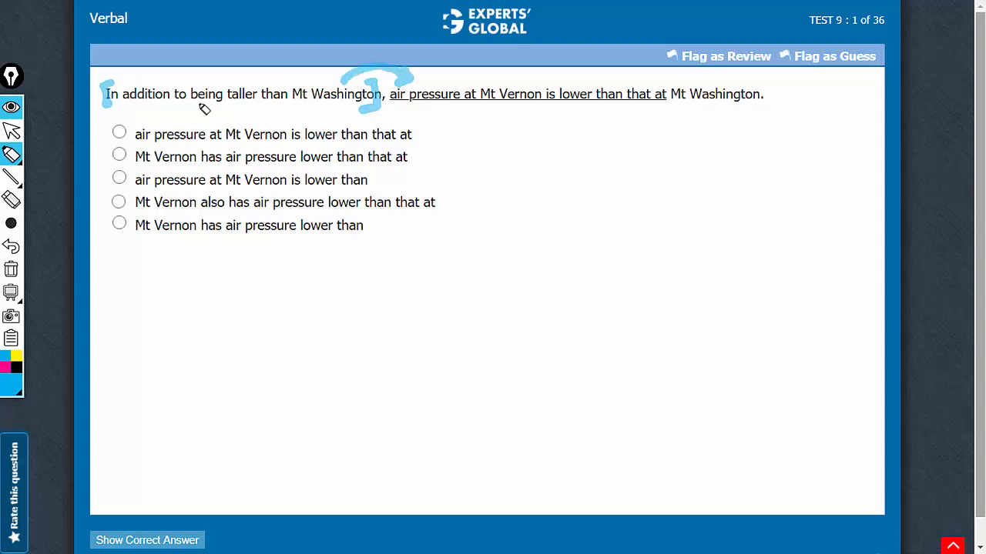
pyautogui.moveTo(317, 105)
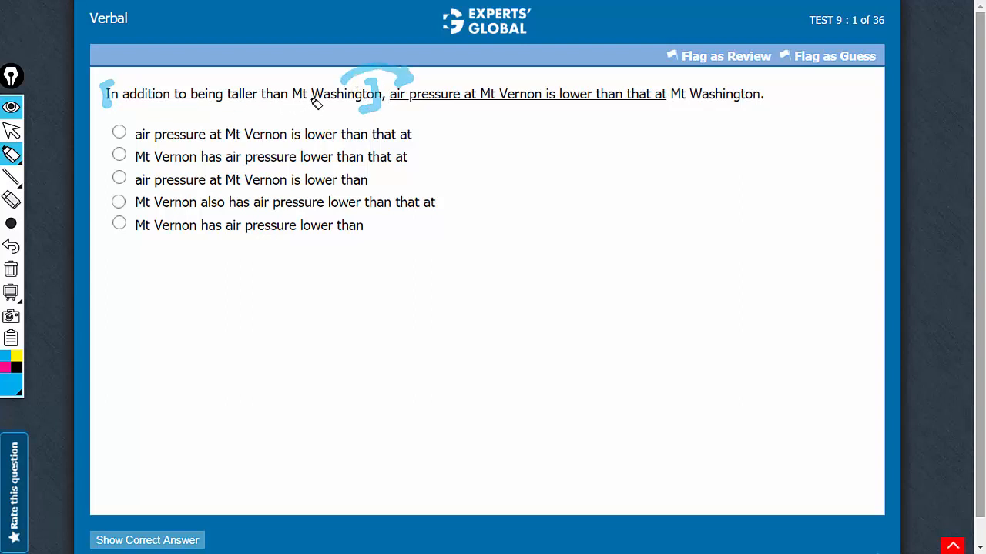
pyautogui.moveTo(404, 98)
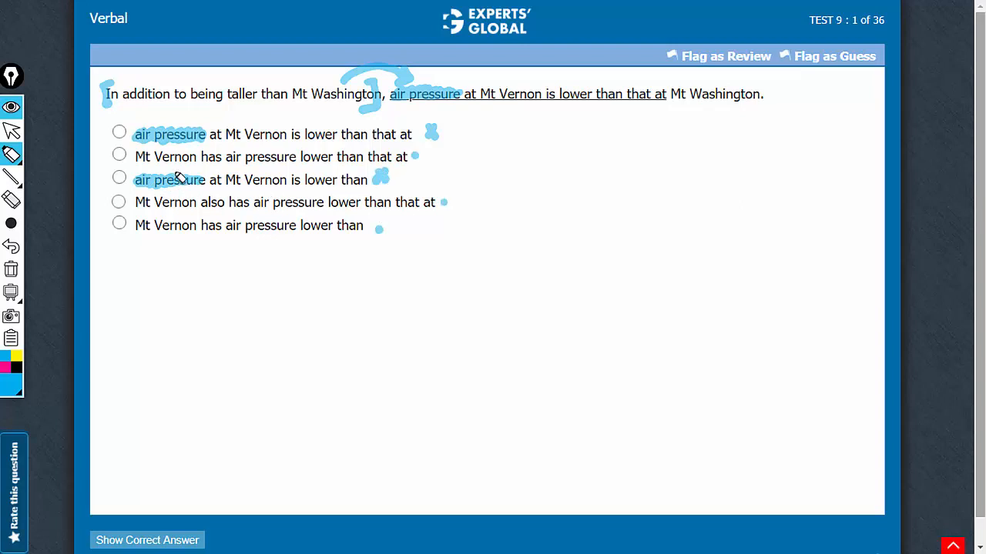
pyautogui.moveTo(178, 175)
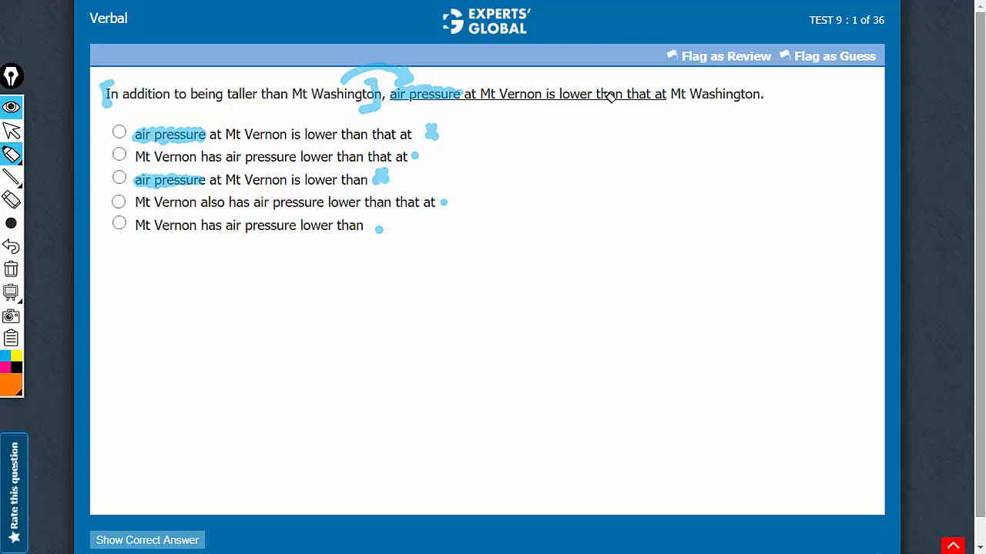
pyautogui.moveTo(612, 98)
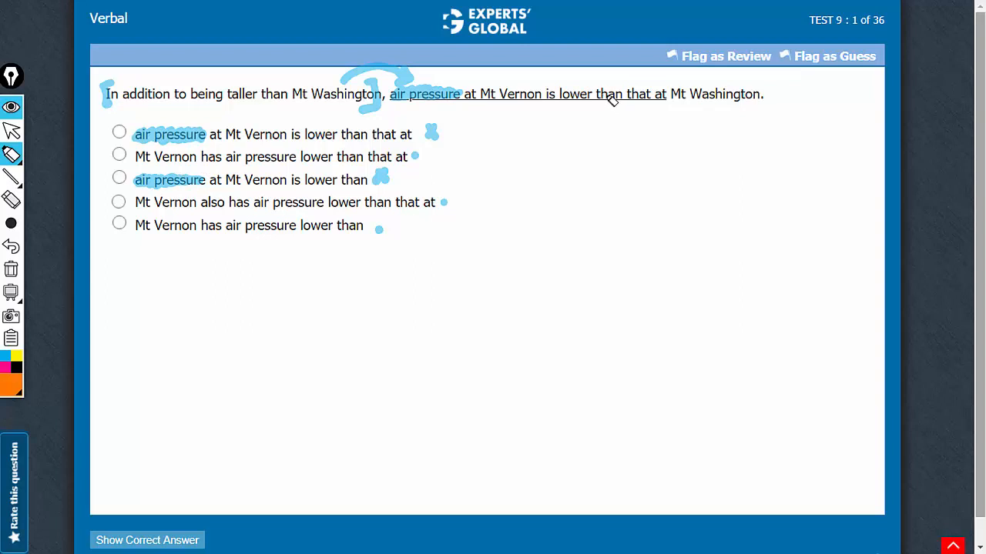
# Highlight 'than that at' in the underlined sentence in orange.
pyautogui.moveTo(597, 94); pyautogui.dragTo(655, 94)
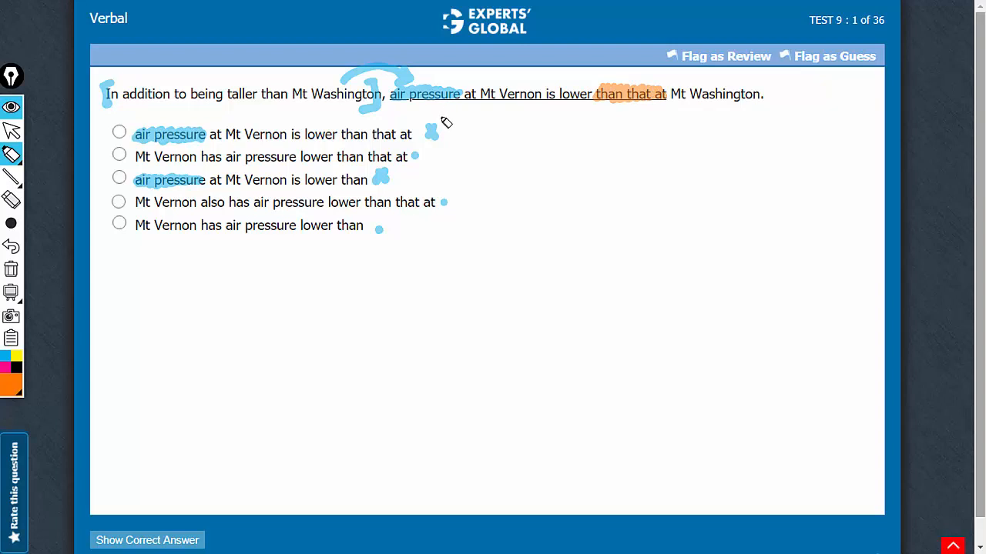
pyautogui.moveTo(683, 102)
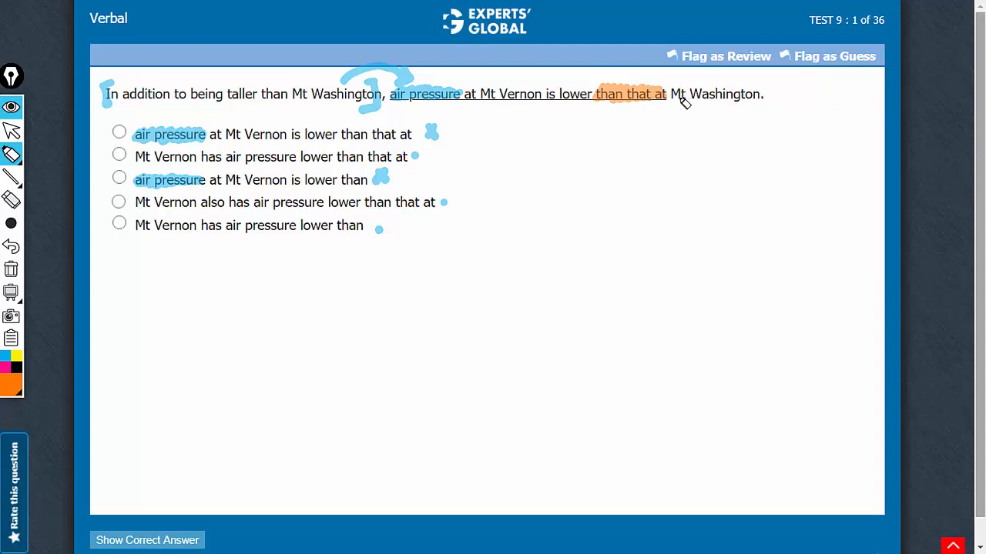
pyautogui.moveTo(690, 107)
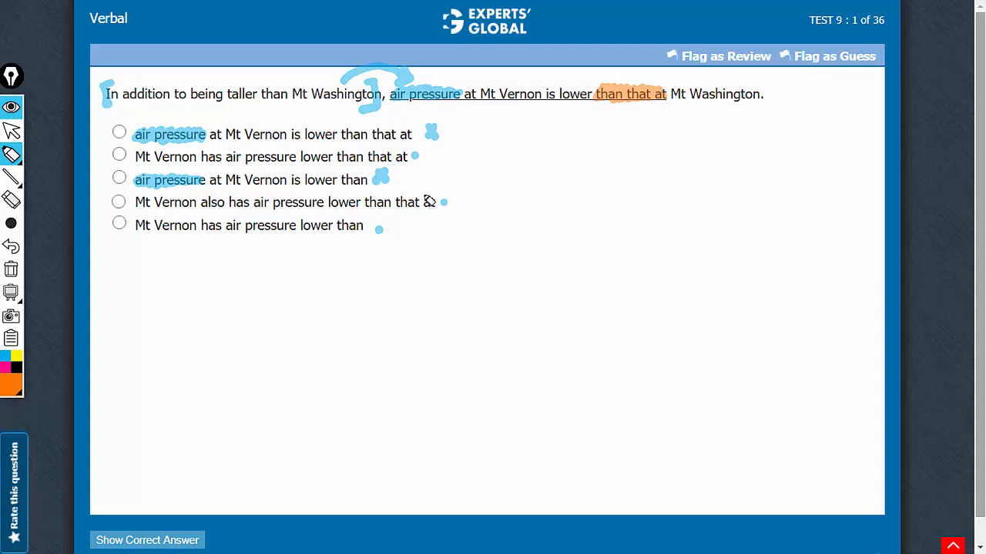
pyautogui.moveTo(404, 204)
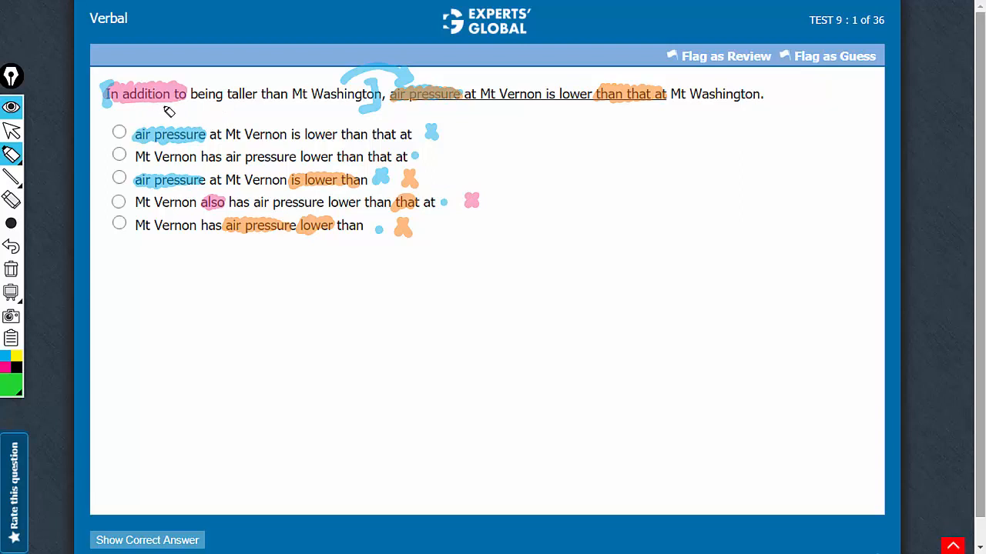
pyautogui.moveTo(360, 101)
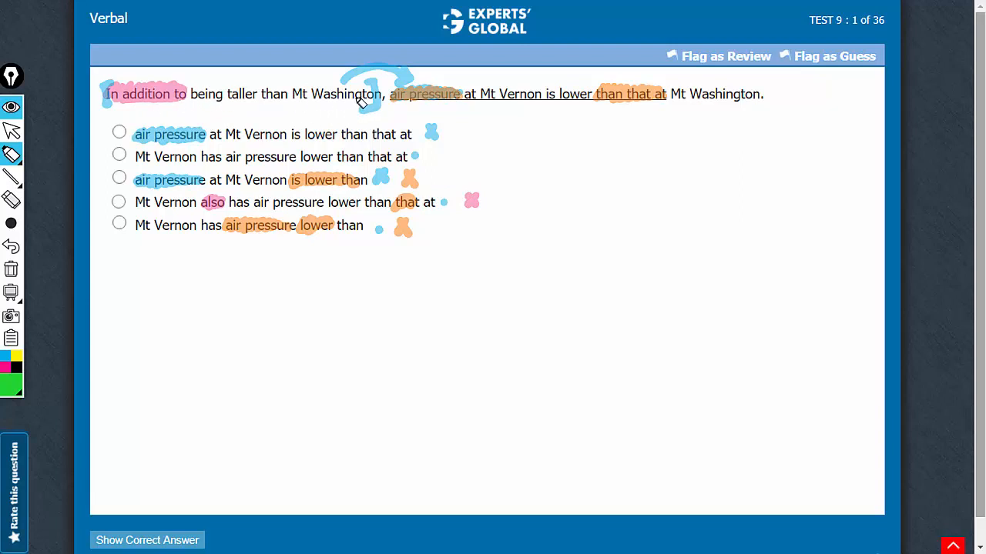
pyautogui.moveTo(177, 169)
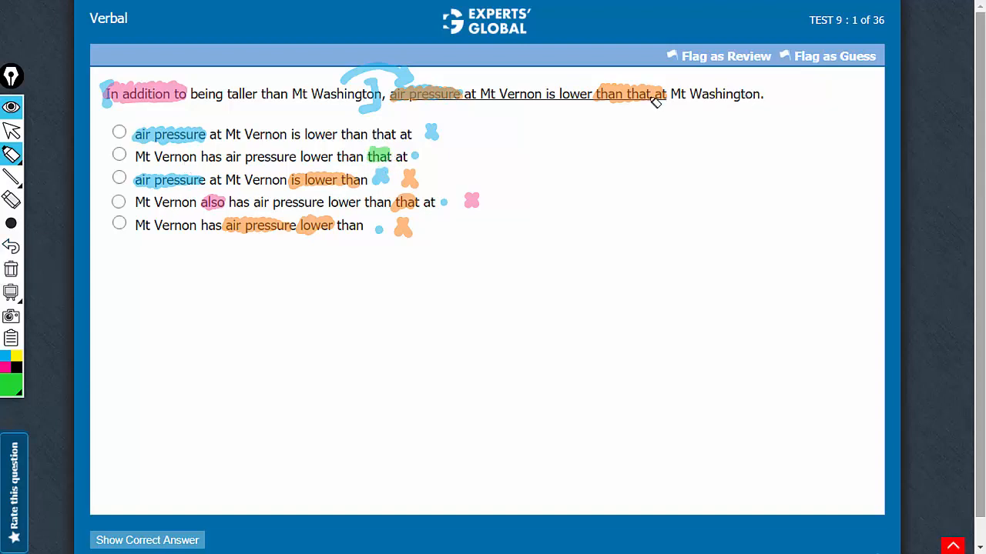
pyautogui.moveTo(151, 167)
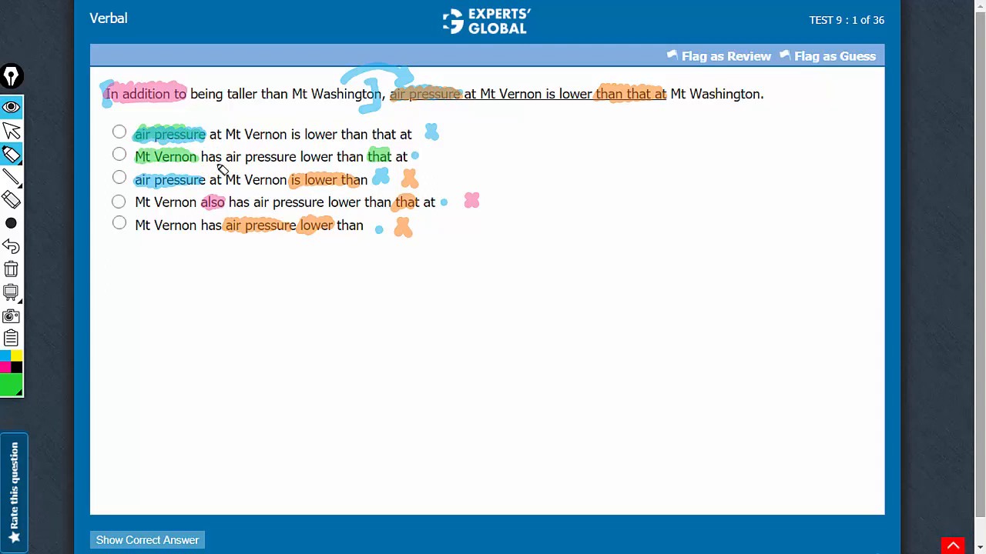
pyautogui.moveTo(198, 157)
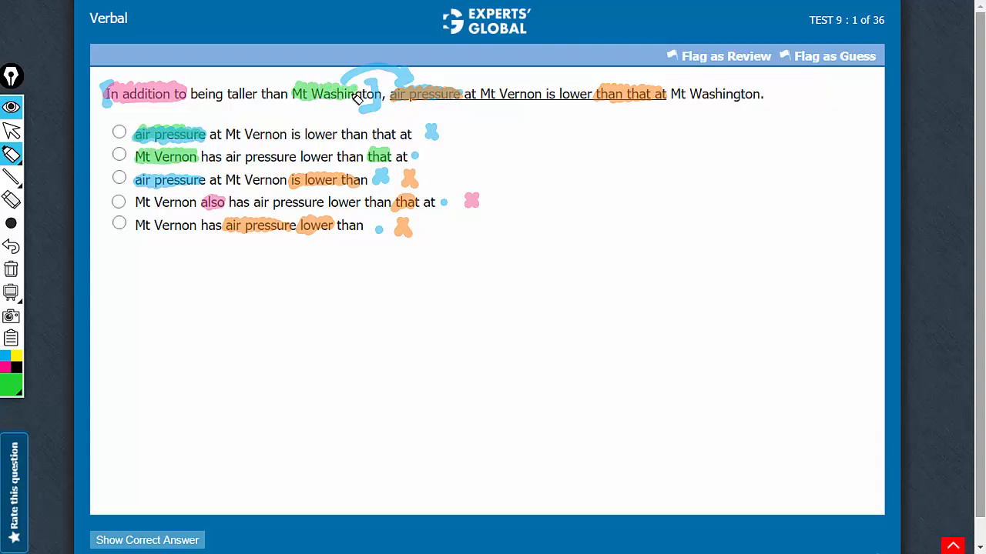
pyautogui.moveTo(529, 145)
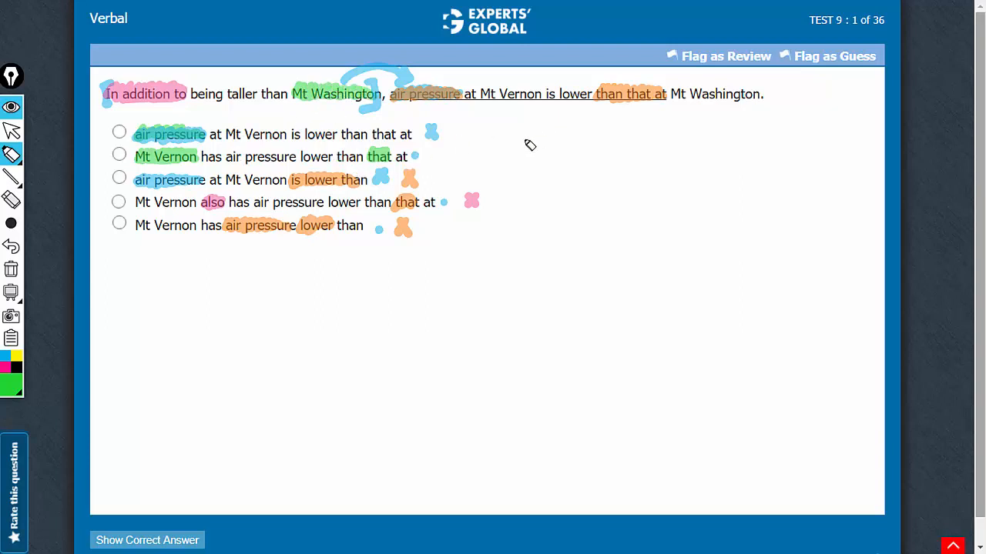
pyautogui.moveTo(395, 158)
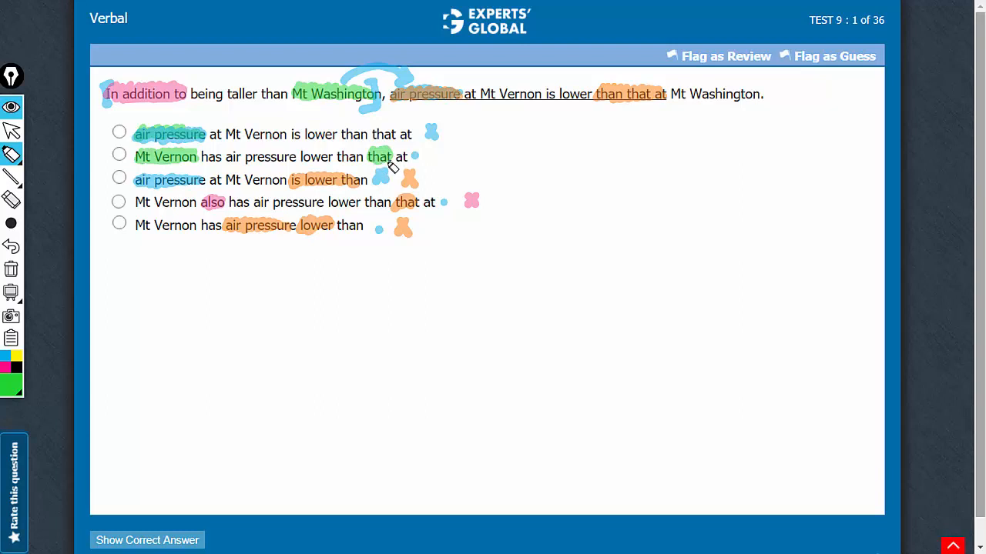
pyautogui.moveTo(395, 177)
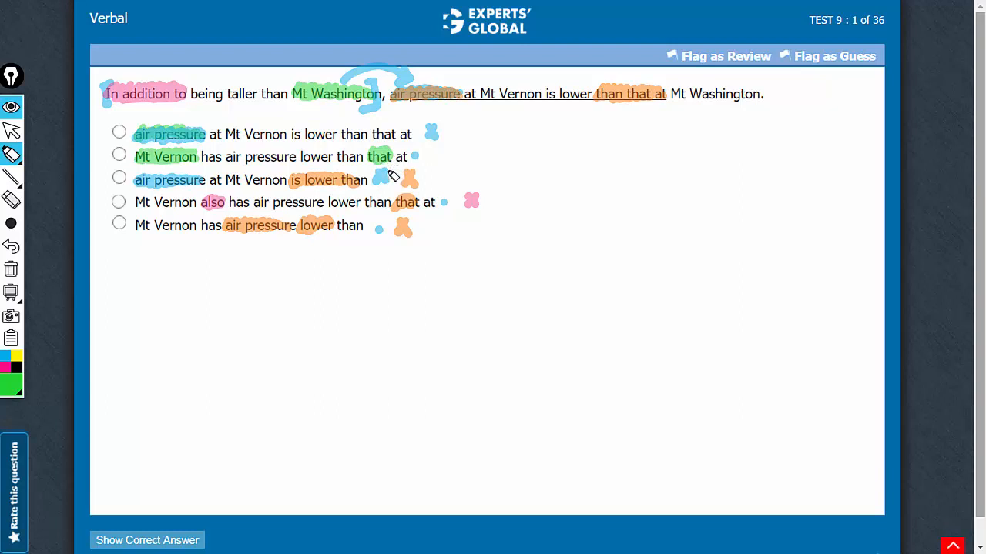